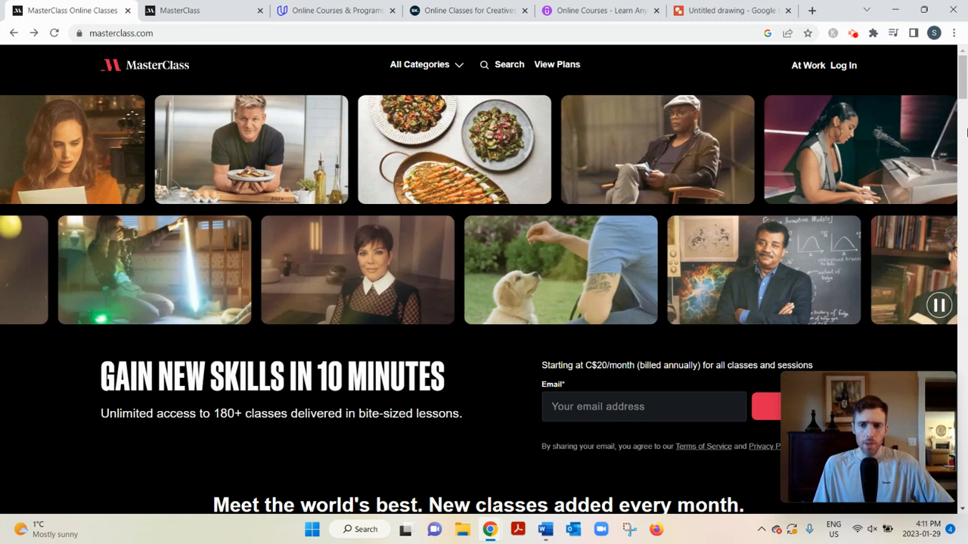
Browse down the MasterClass homepage after a brief look at the Udemy tab
scroll("down", 3)
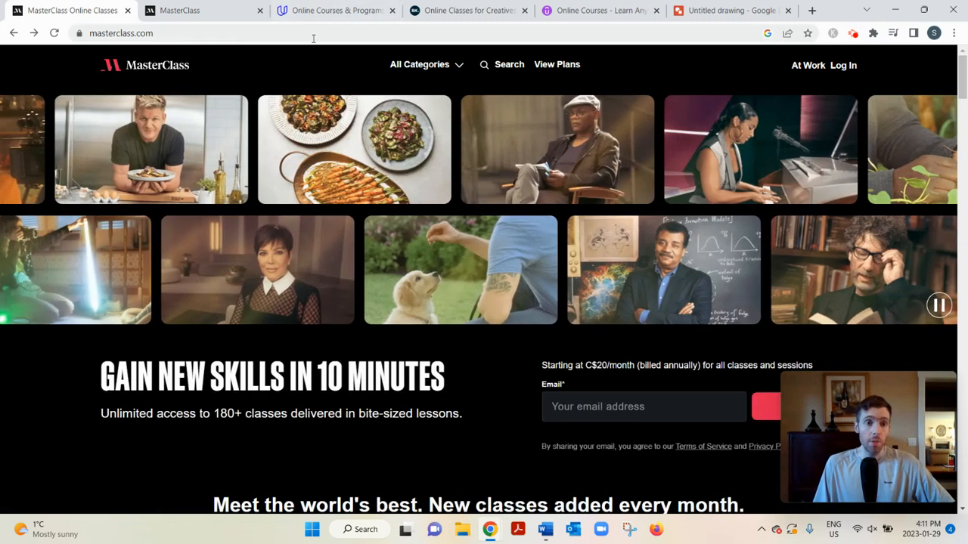
left_click(335, 10)
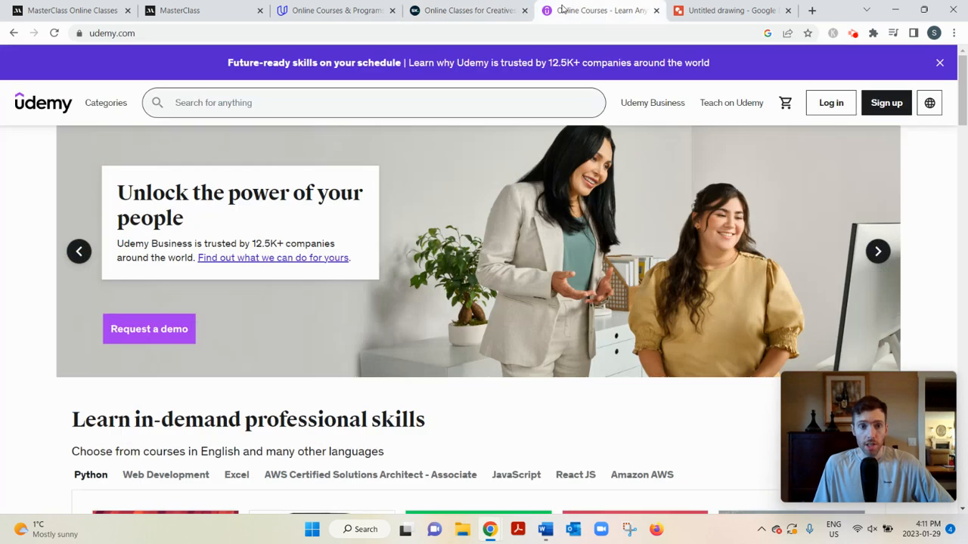
left_click(68, 10)
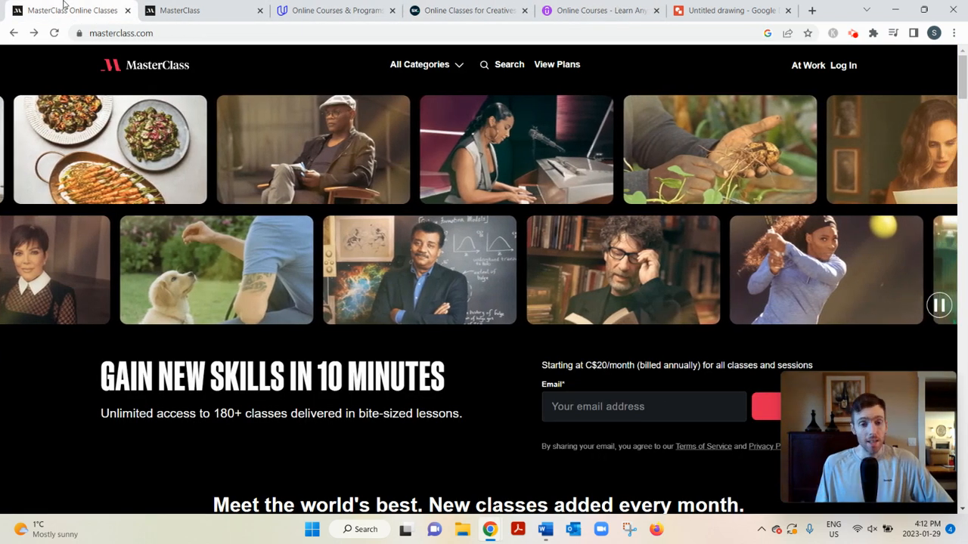
scroll("down", 3)
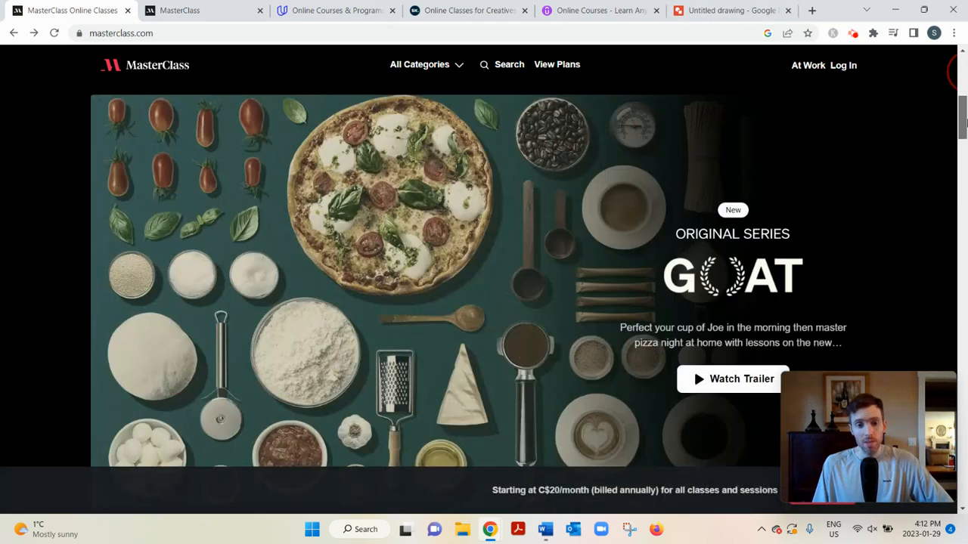
scroll("down", 3)
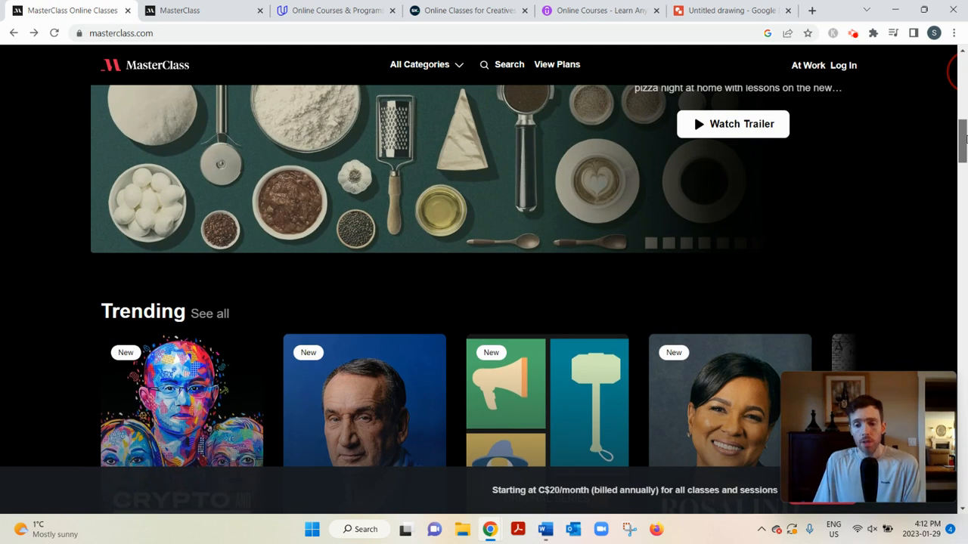
scroll("down", 3)
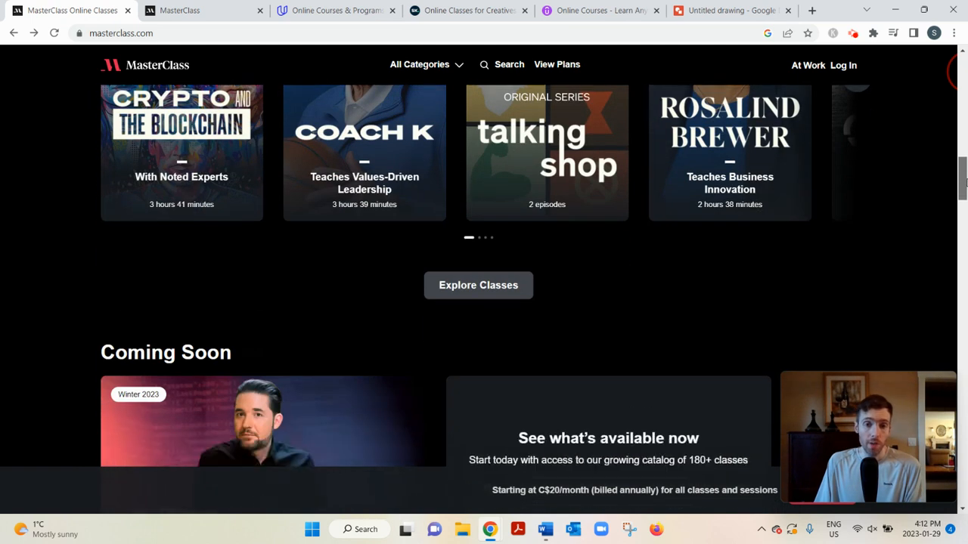
scroll("down", 3)
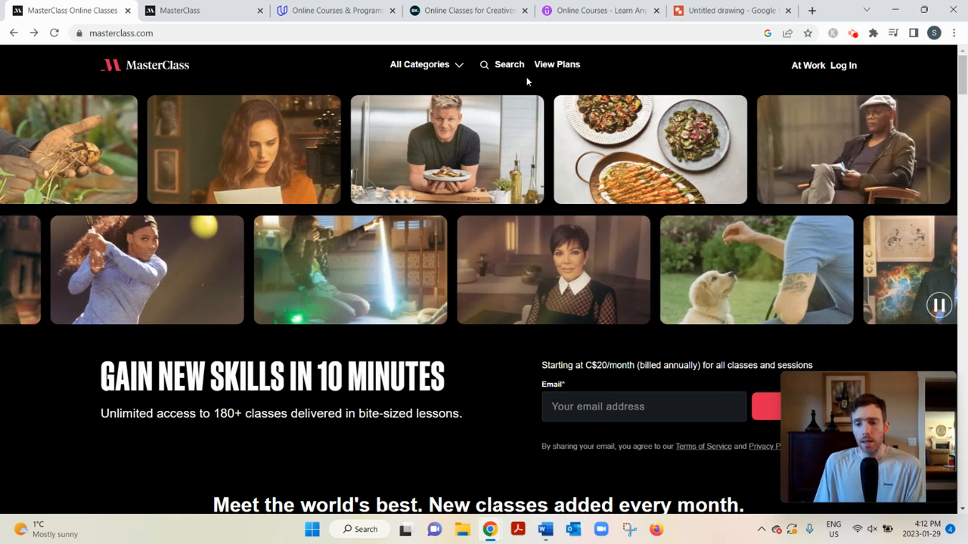
scroll("down", 3)
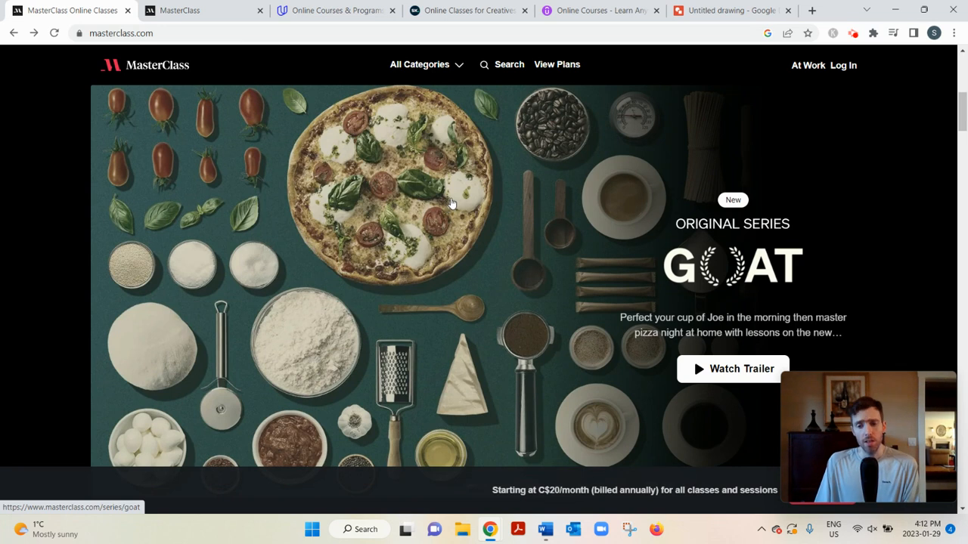
mouse_move(457, 183)
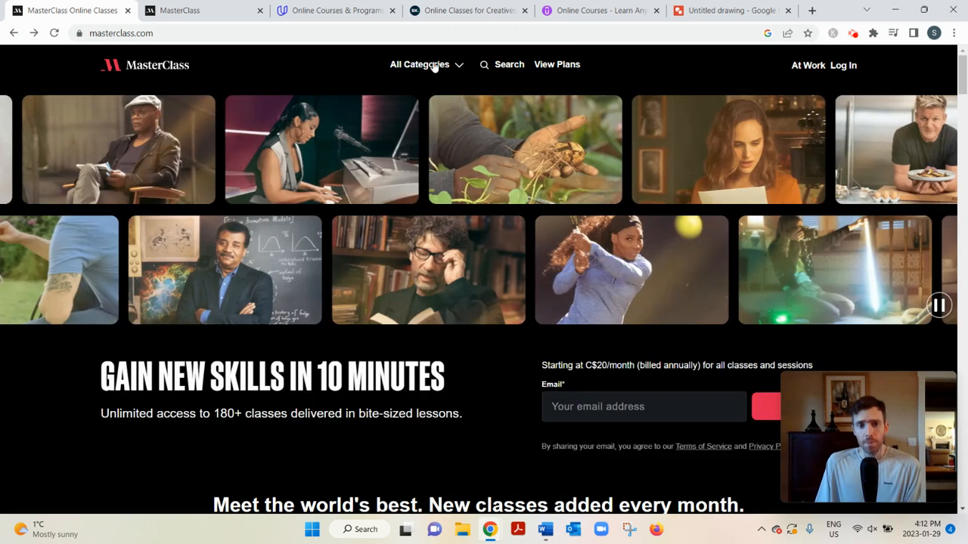
Open View Plans comparing Individual C$20, Duo C$27 and Family C$30 annual memberships
left_click(420, 64)
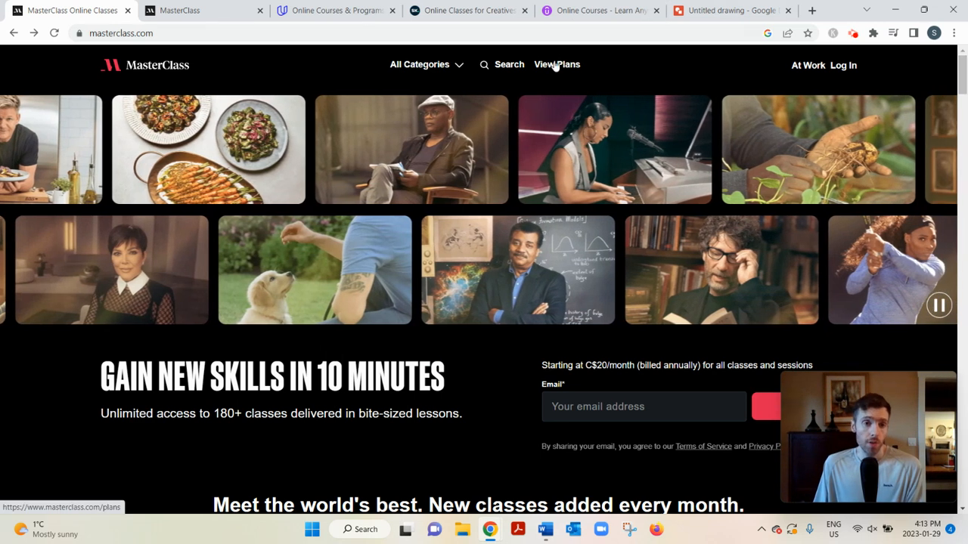
left_click(556, 65)
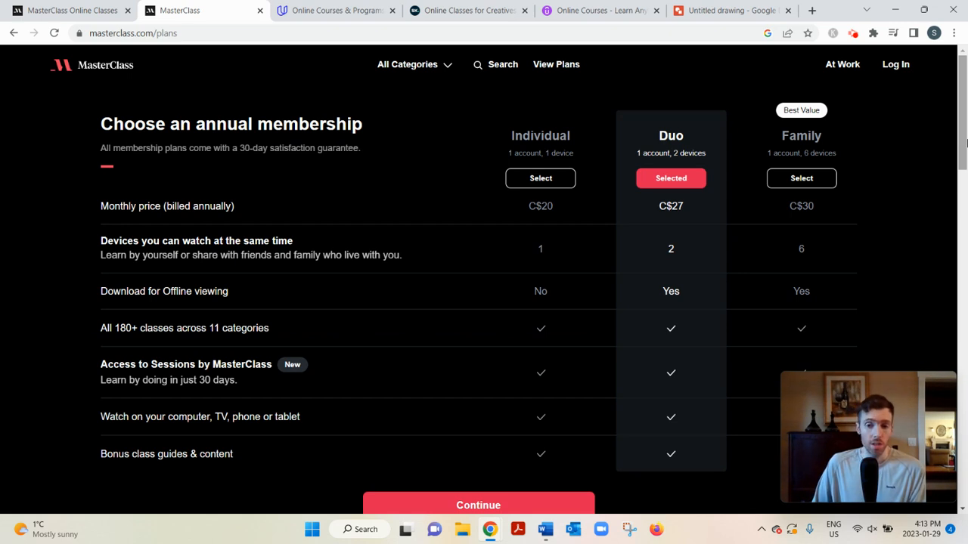
mouse_move(867, 195)
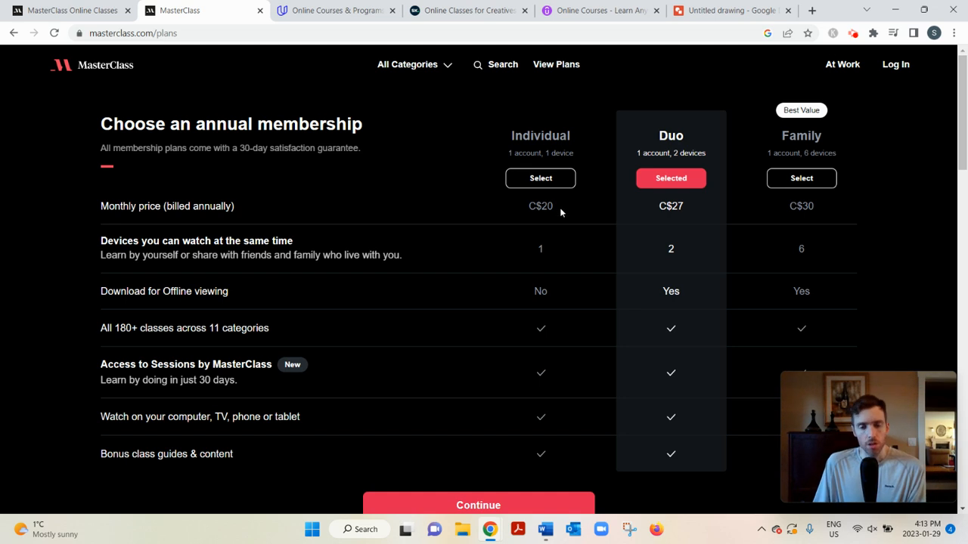
mouse_move(542, 206)
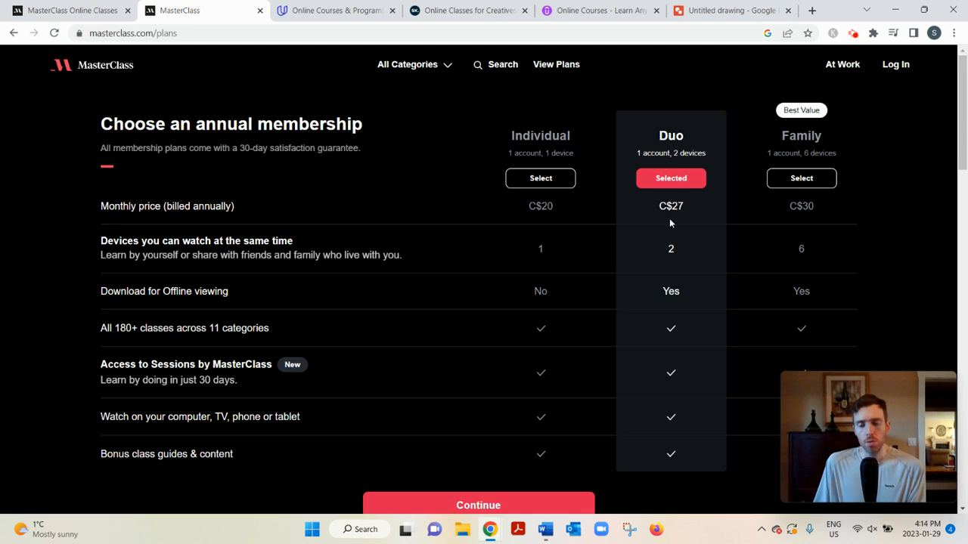
mouse_move(903, 203)
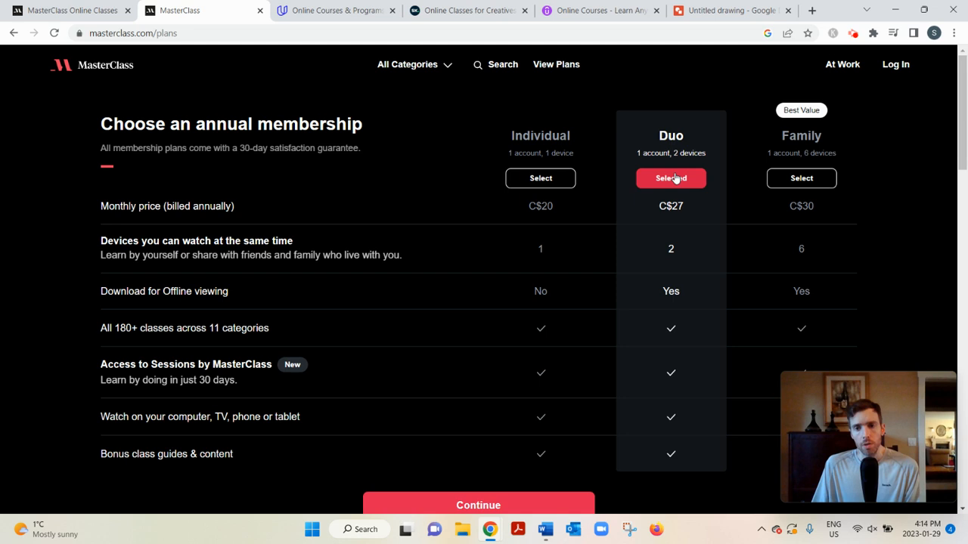
left_click(670, 177)
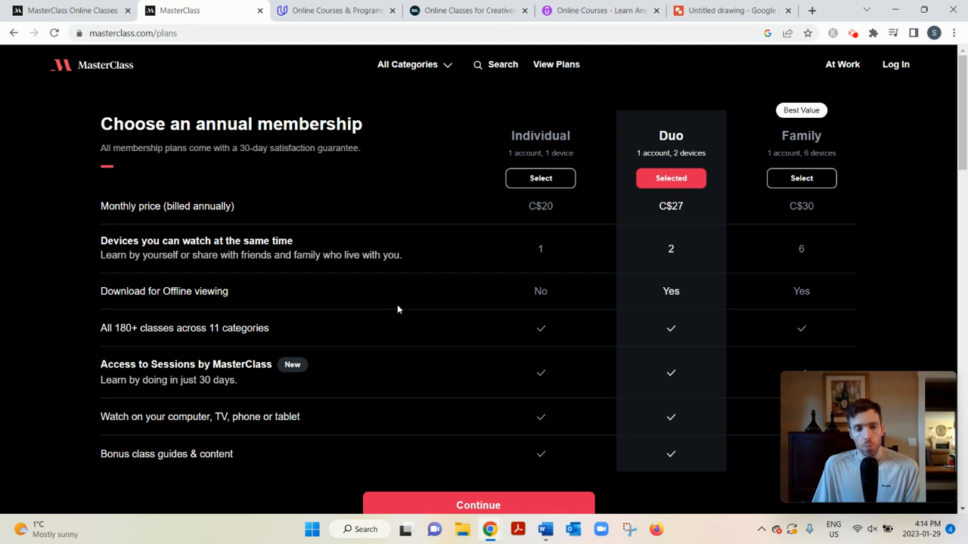
mouse_move(309, 308)
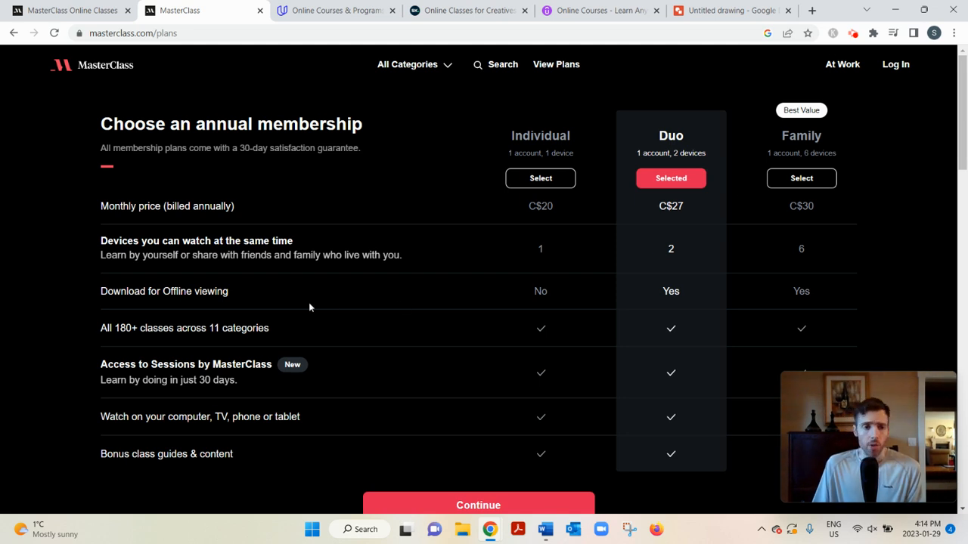
mouse_move(734, 279)
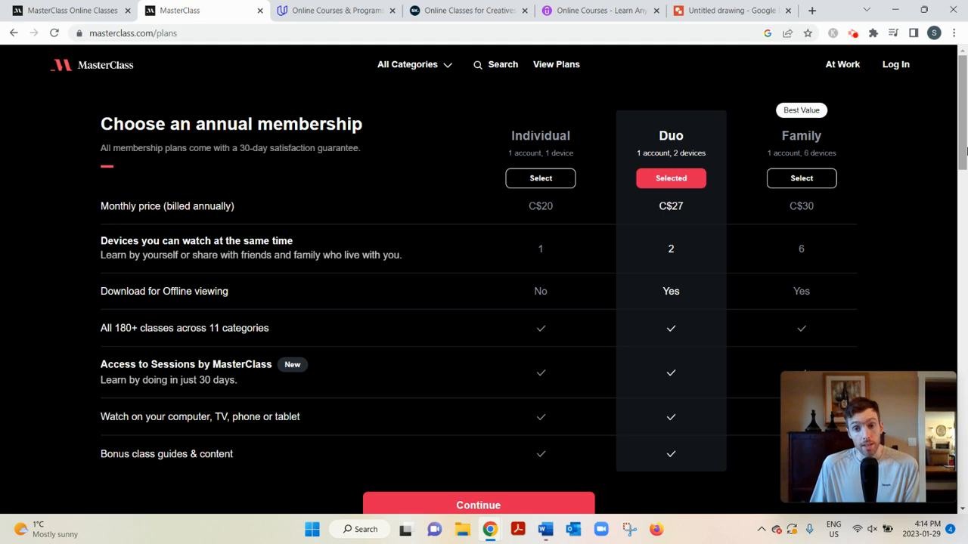
Scroll past Continue to the MasterClass at Work group rates and FAQ
scroll("down", 3)
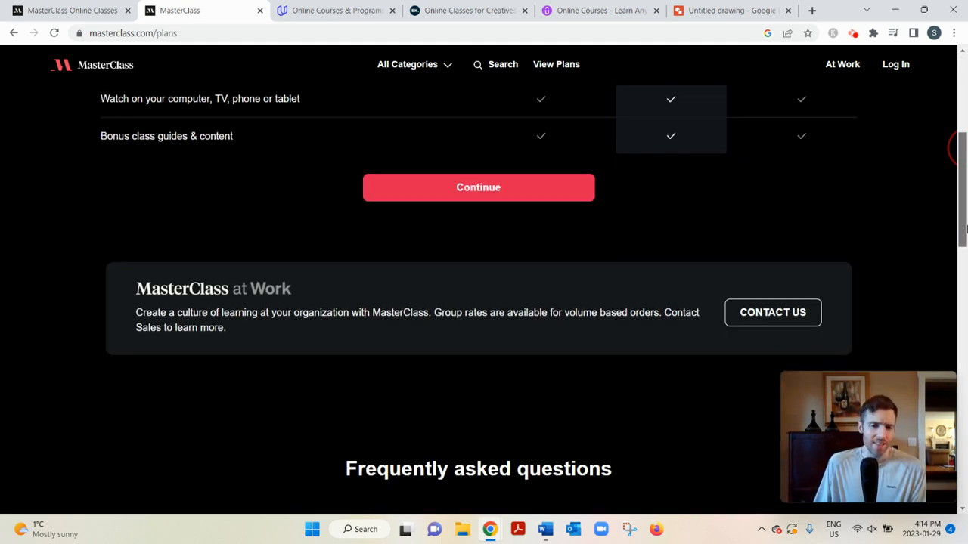
scroll("down", 3)
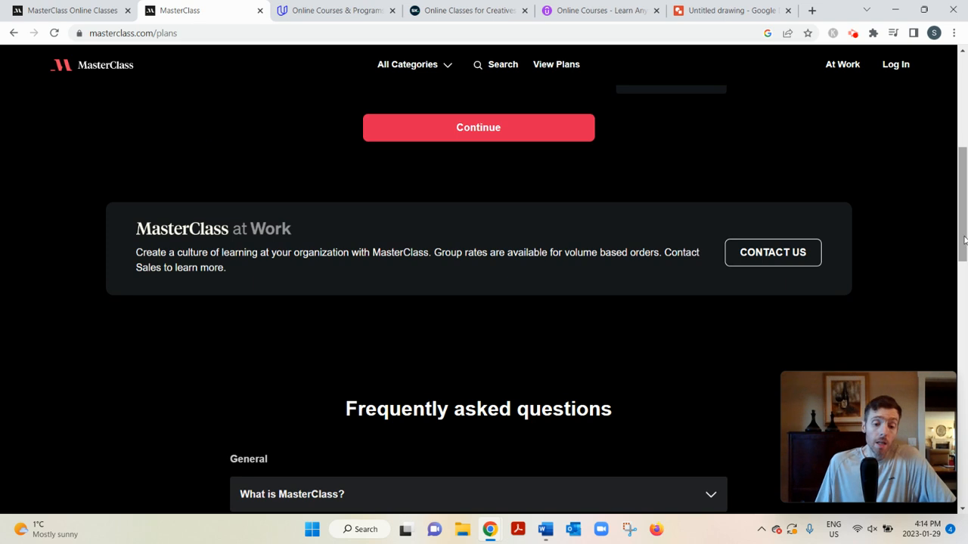
mouse_move(470, 70)
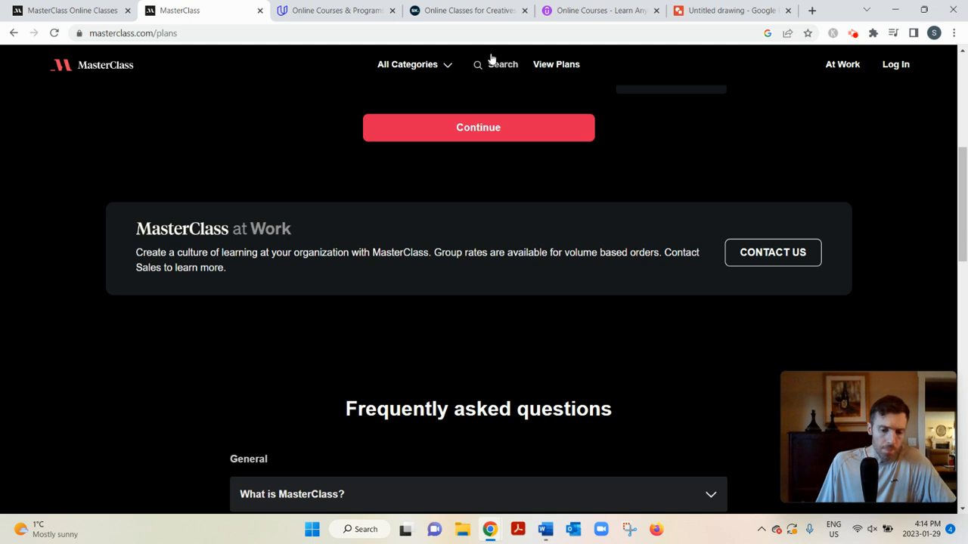
mouse_move(495, 64)
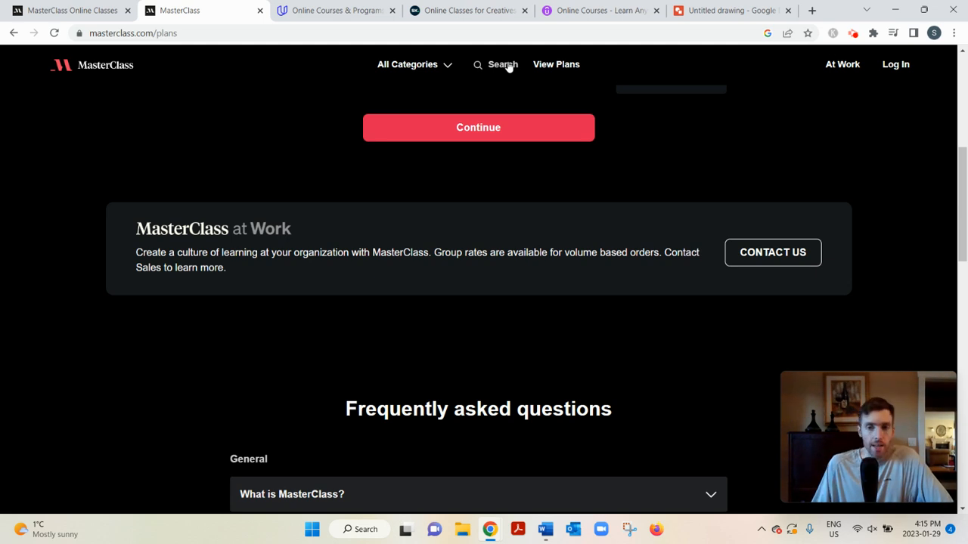
scroll("down", 3)
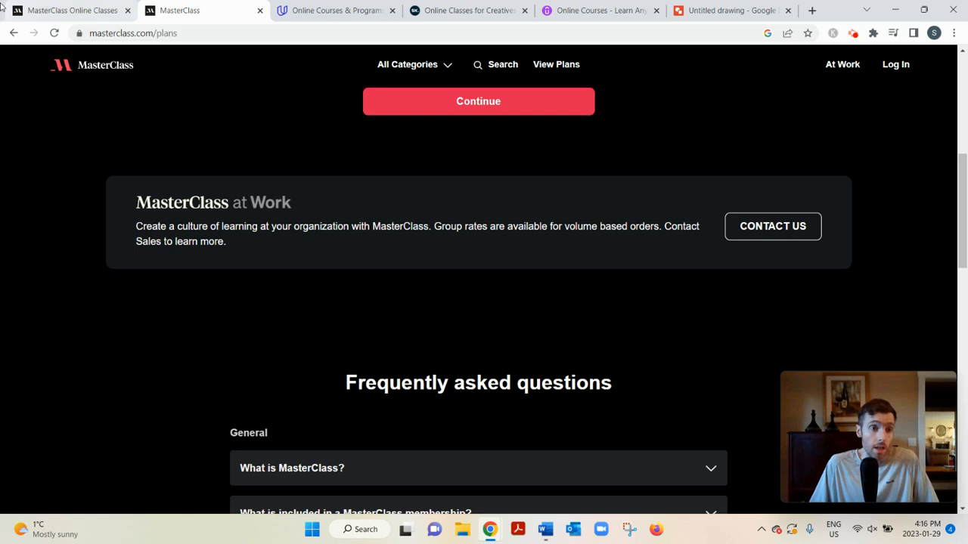
left_click(726, 9)
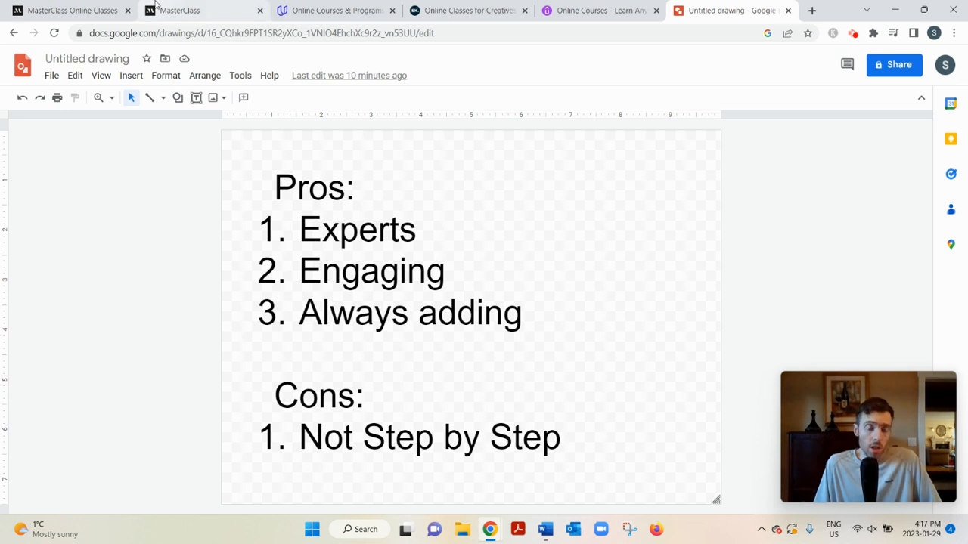
mouse_move(180, 10)
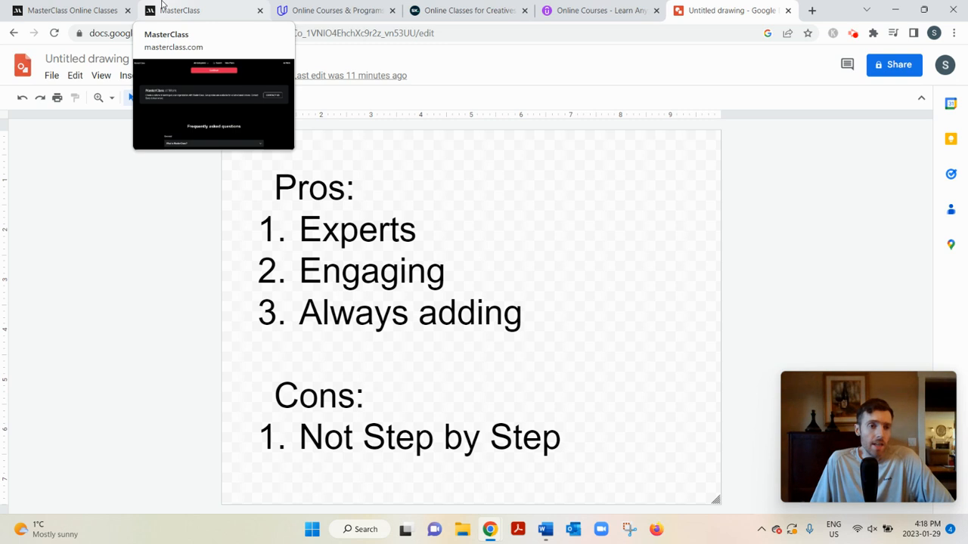
Switch to the MasterClass tab and scroll up to the Individual/Duo/Family comparison
left_click(72, 10)
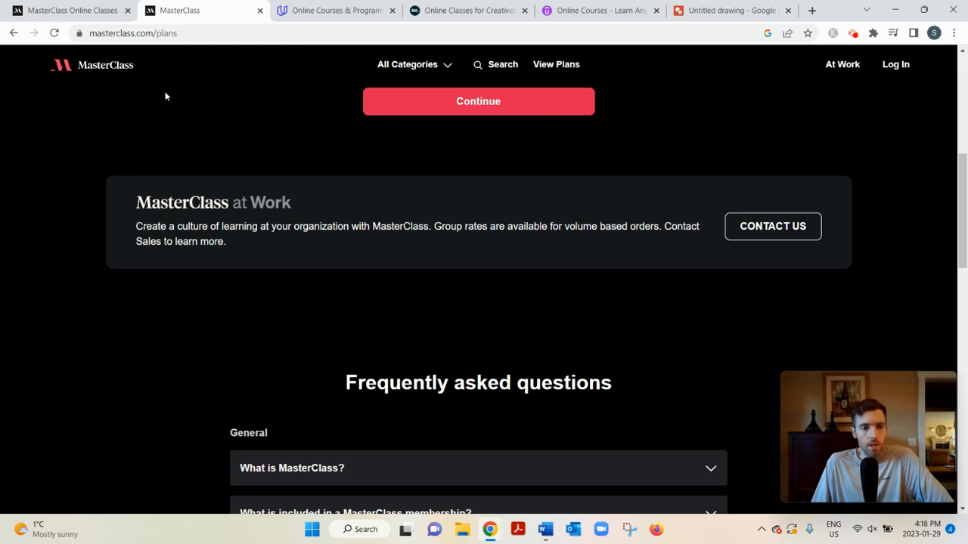
mouse_move(181, 134)
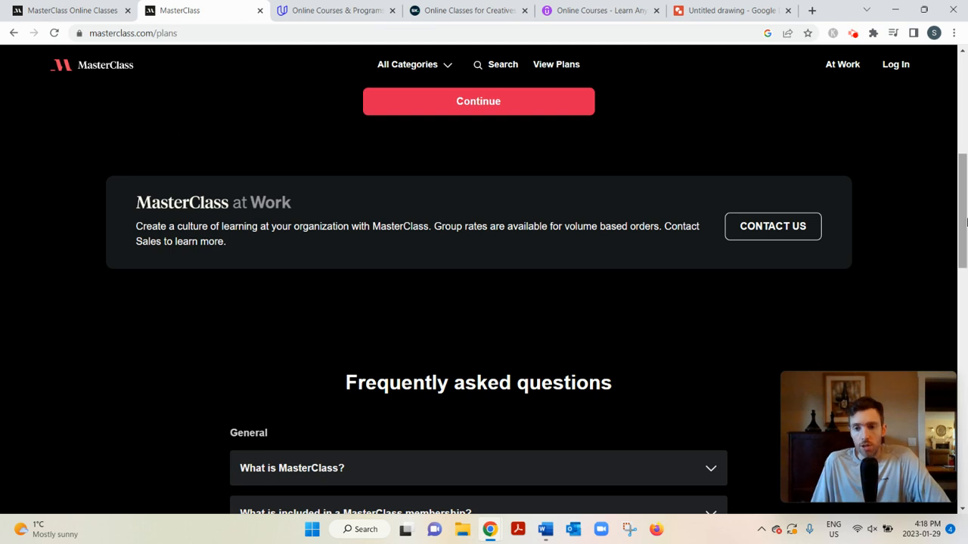
scroll("up", 3)
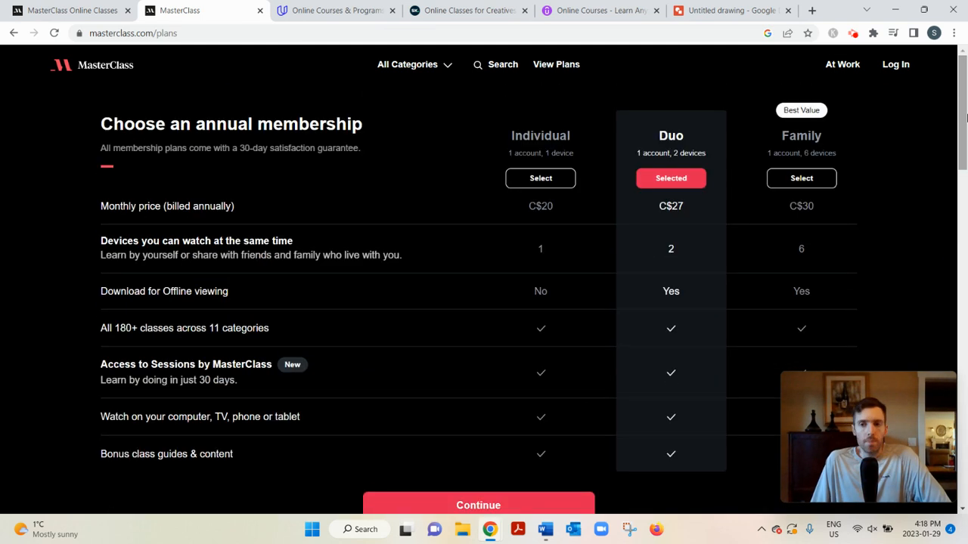
mouse_move(180, 10)
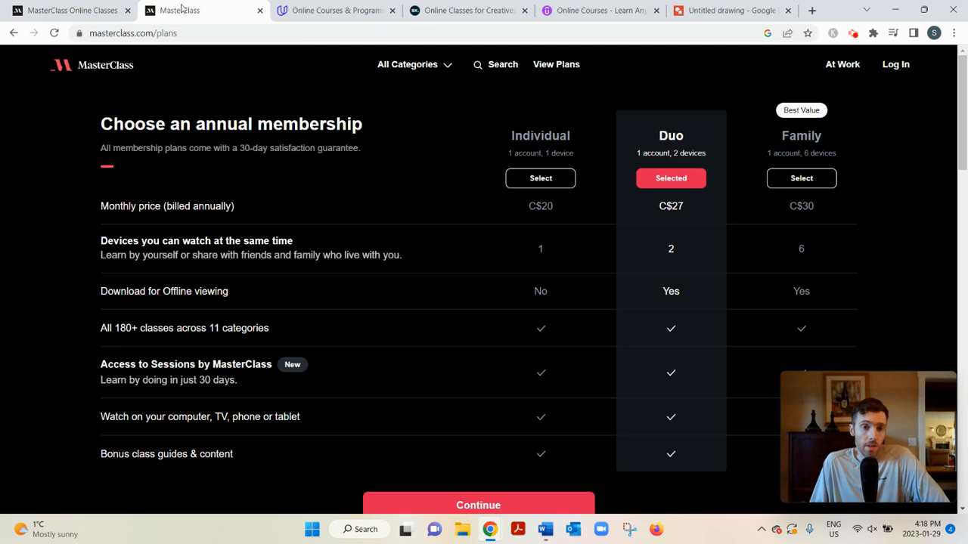
mouse_move(68, 10)
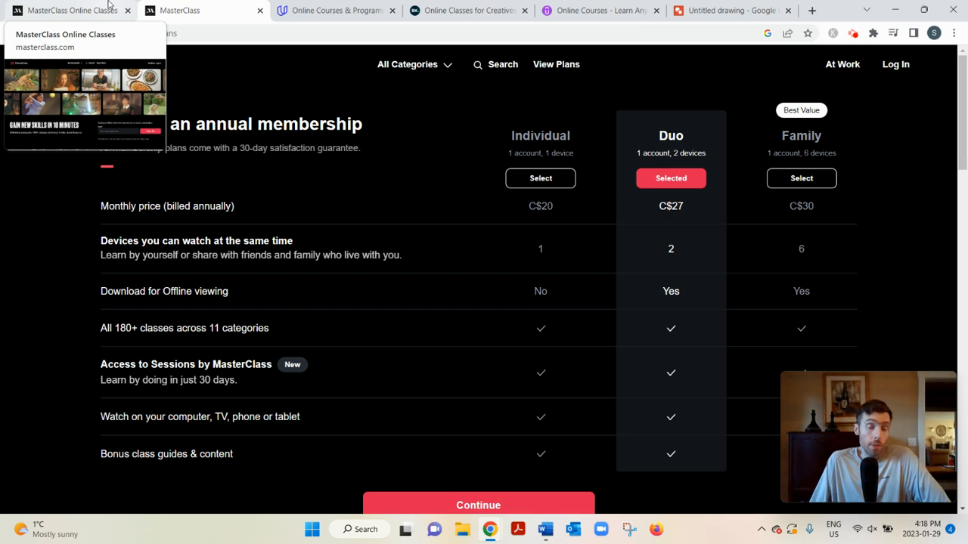
mouse_move(129, 110)
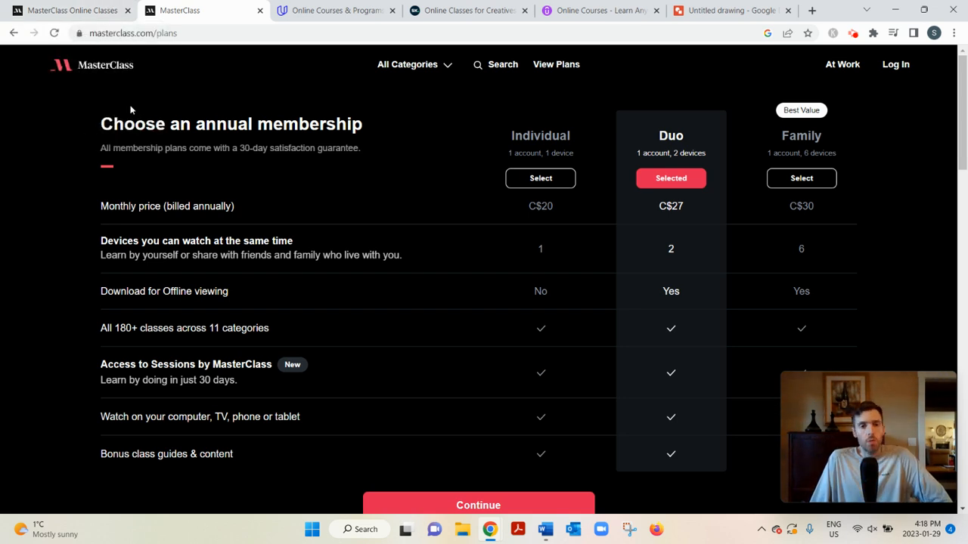